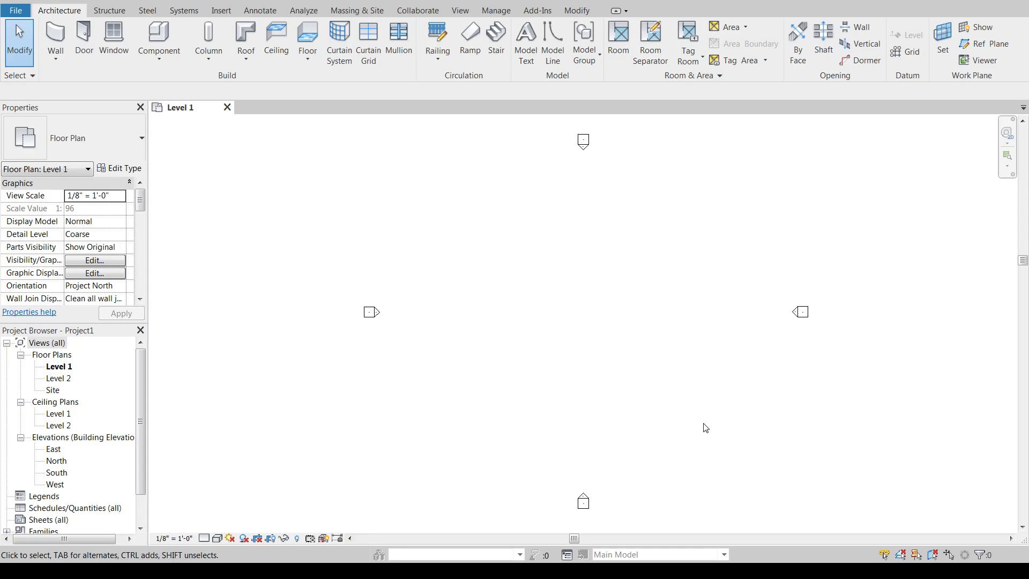
pyautogui.moveTo(302, 254)
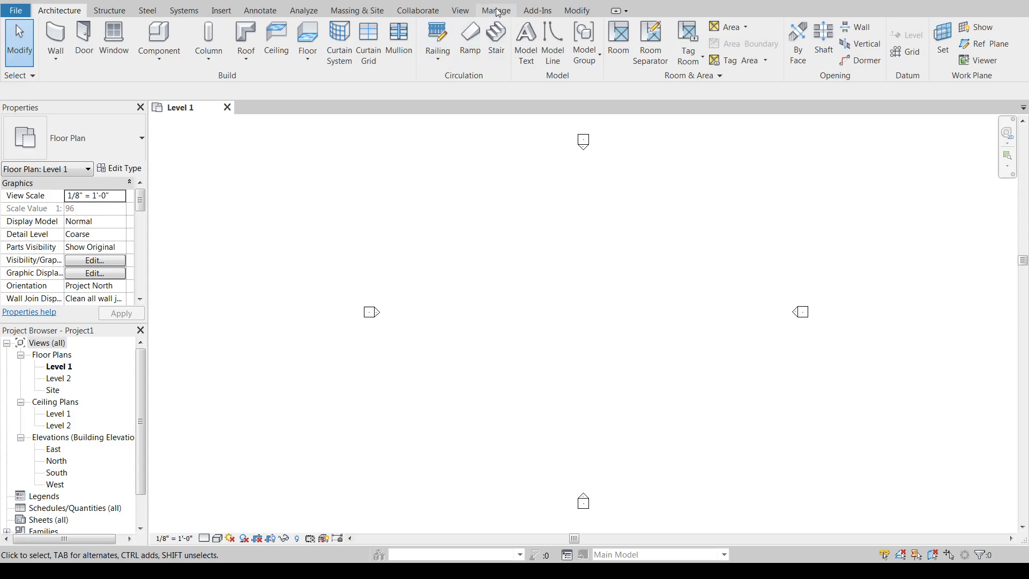
# Switch the ribbon to the Manage tab.
pyautogui.click(495, 10)
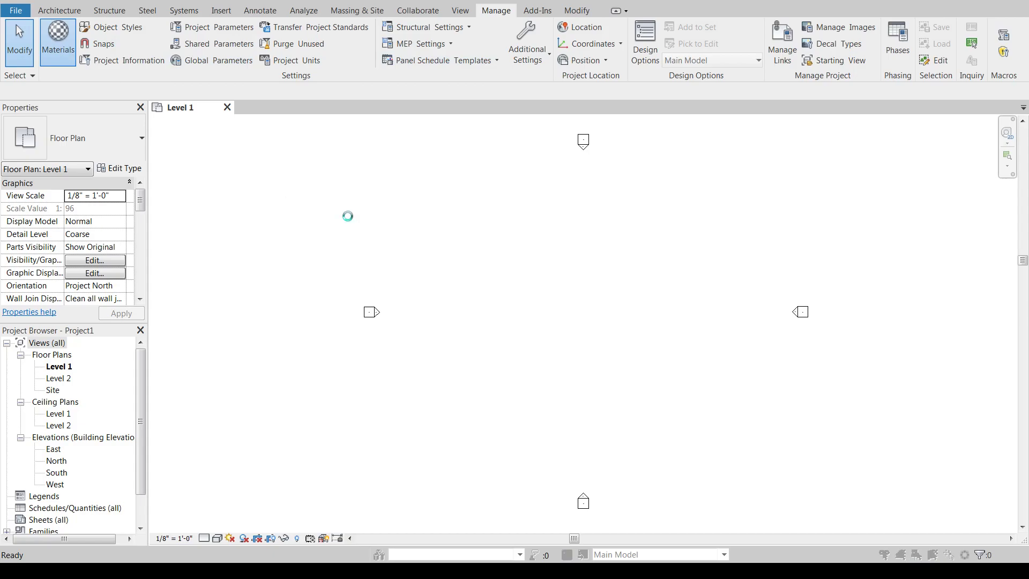
# Open the Material Browser and select Acoustic Ceiling Tile 24 x 24 on its Graphics tab.
pyautogui.click(57, 41)
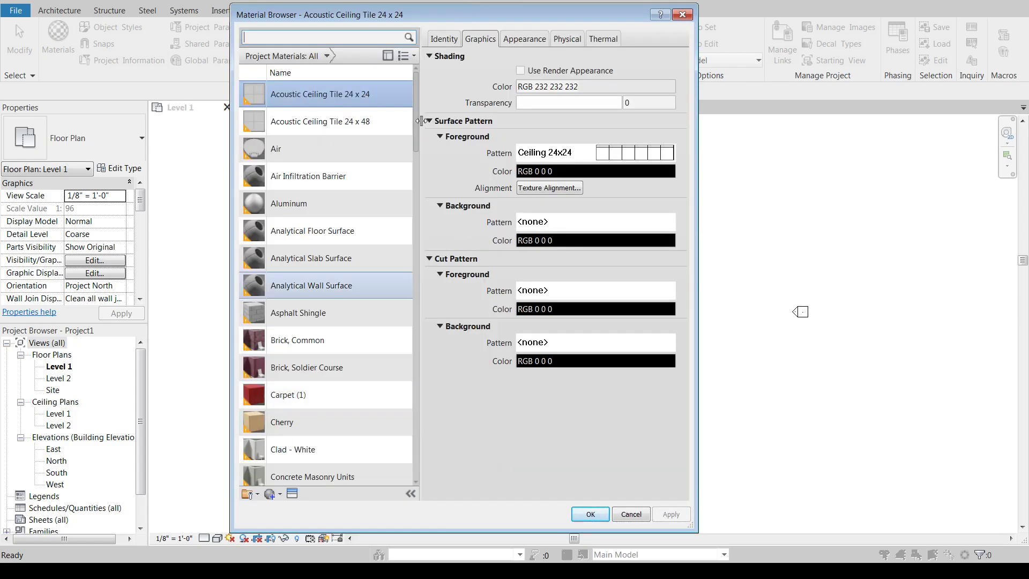
pyautogui.scroll(-3)
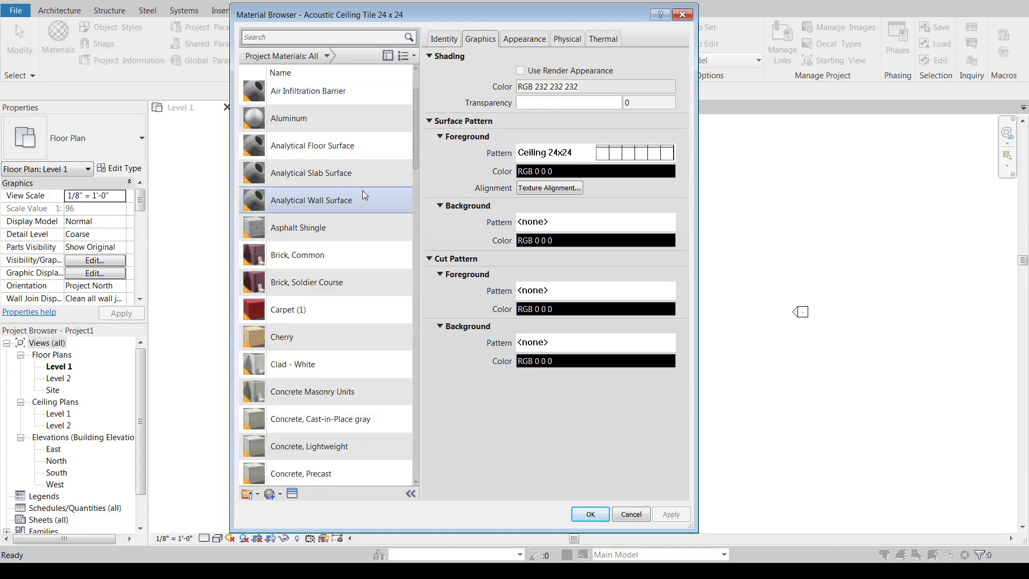
pyautogui.scroll(-3)
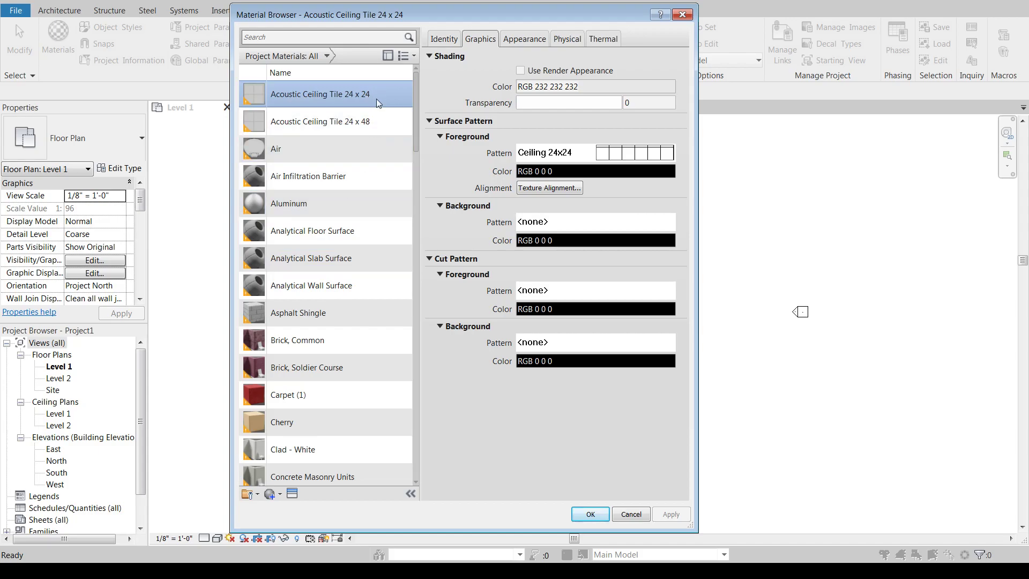
pyautogui.click(567, 103)
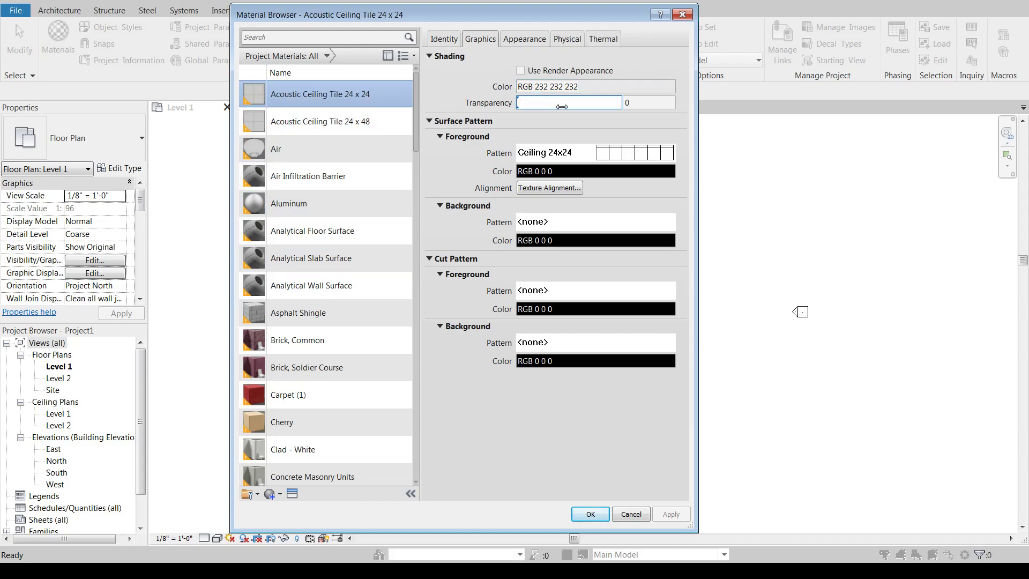
pyautogui.moveTo(339, 176)
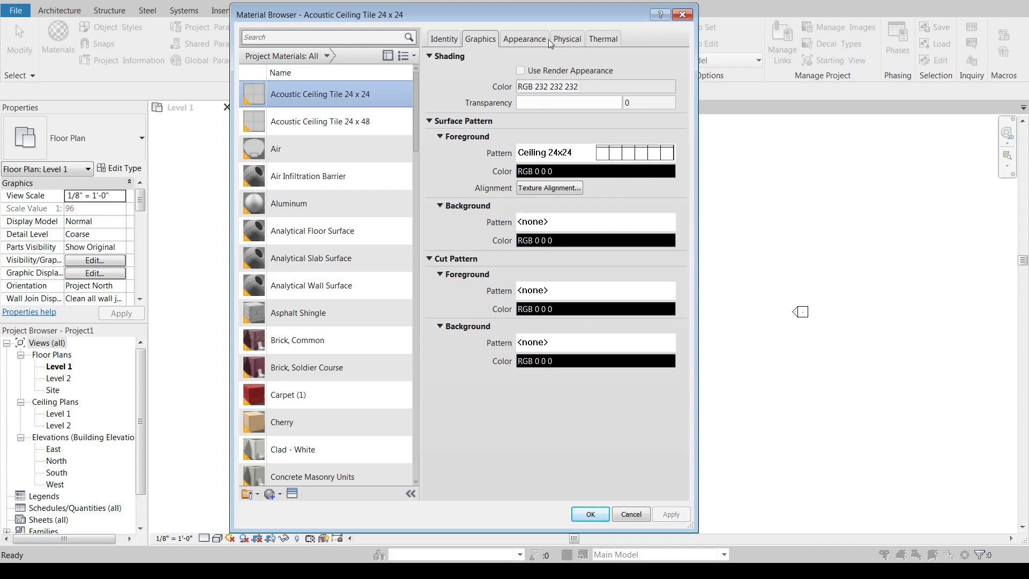
pyautogui.moveTo(379, 94)
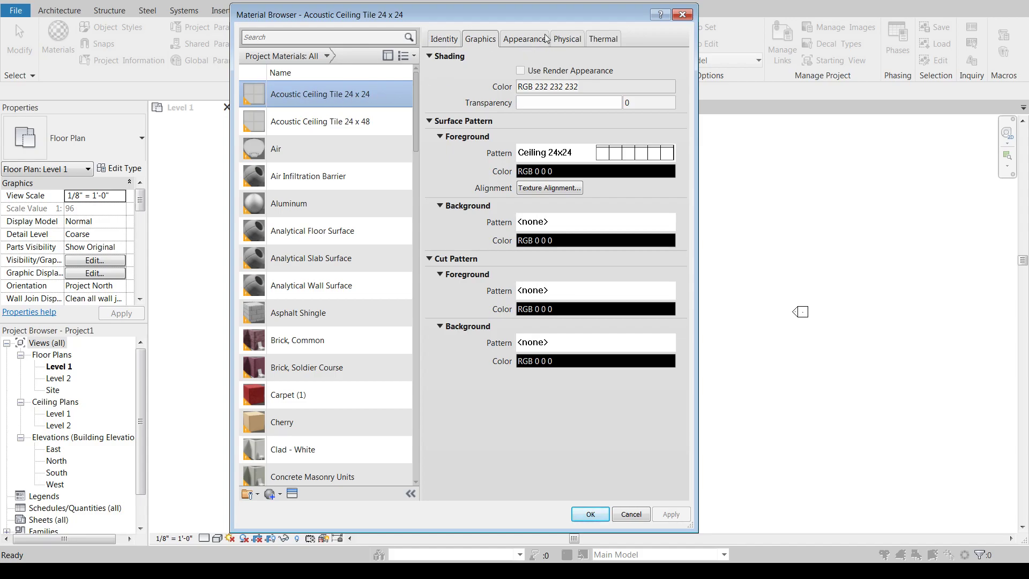
pyautogui.moveTo(326, 103)
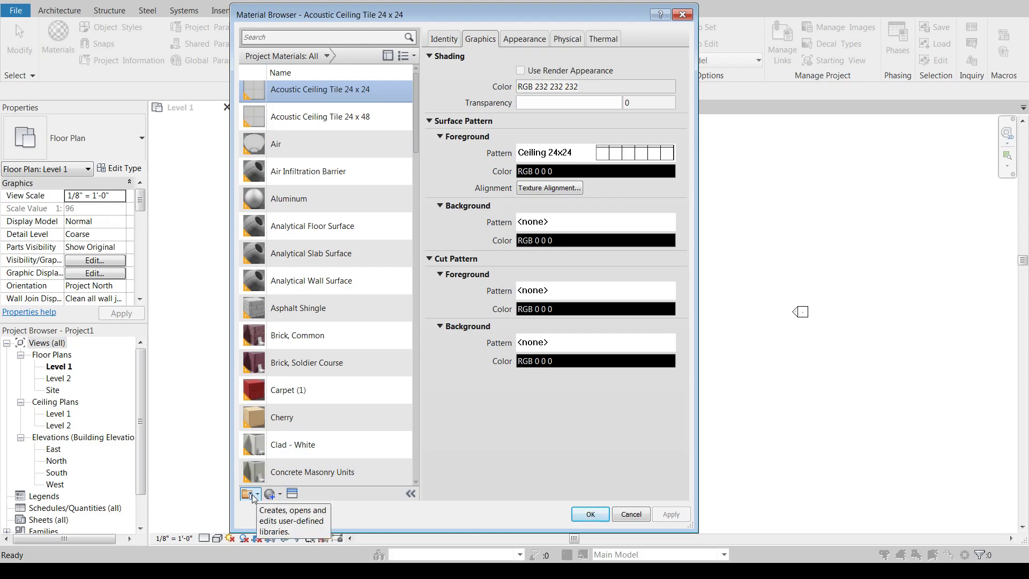
pyautogui.moveTo(254, 504)
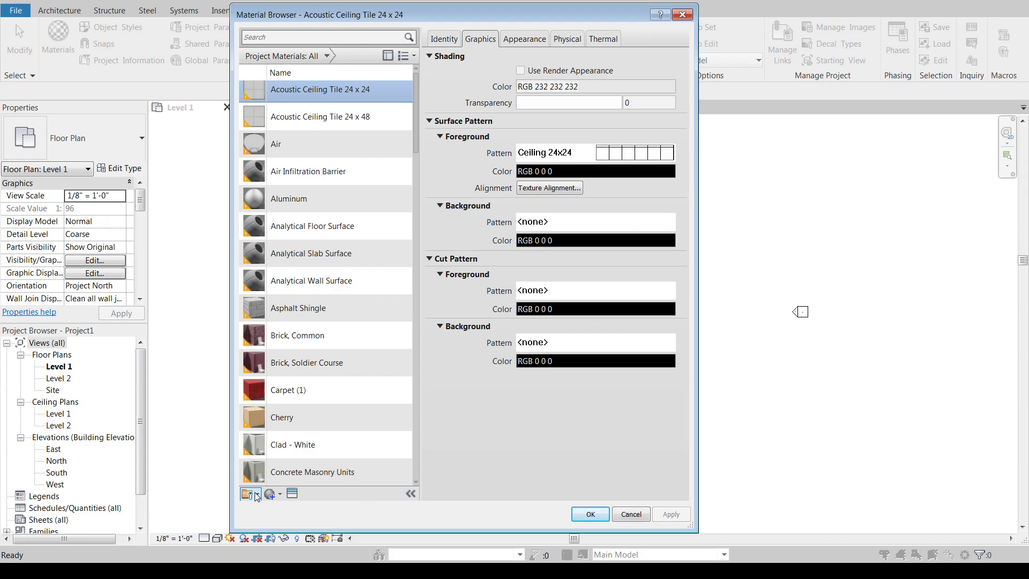
pyautogui.click(269, 493)
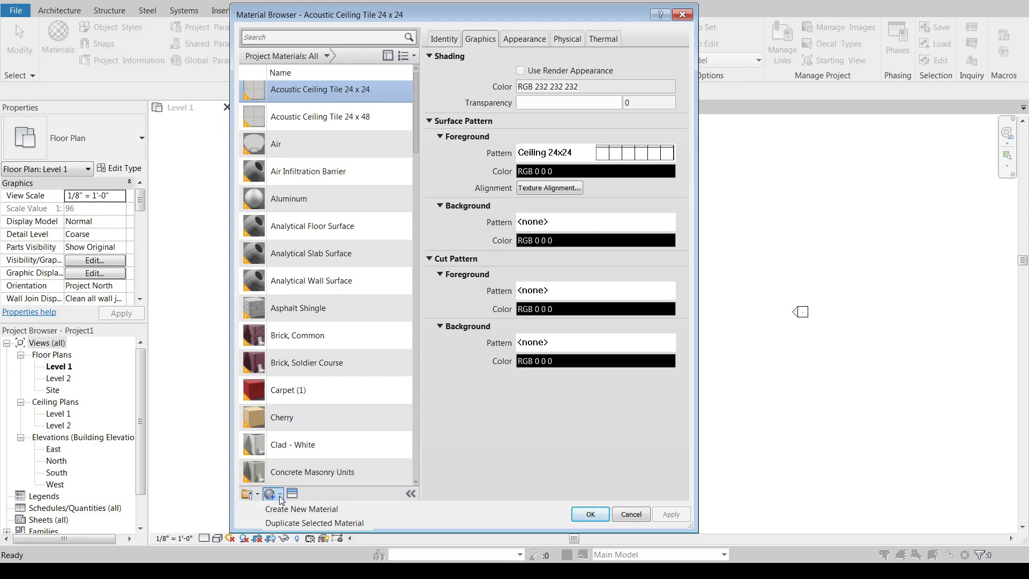
pyautogui.moveTo(319, 523)
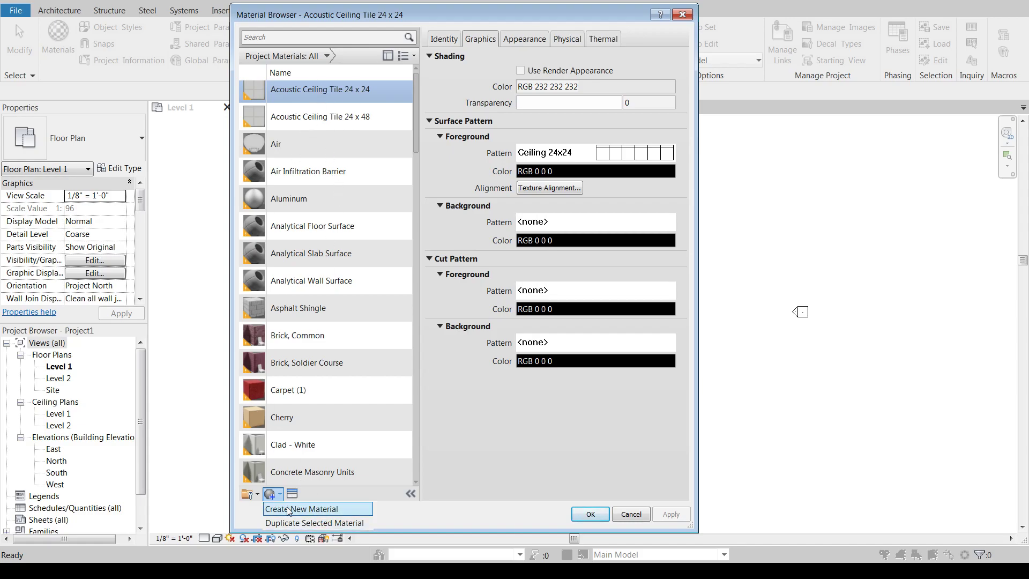
pyautogui.click(292, 494)
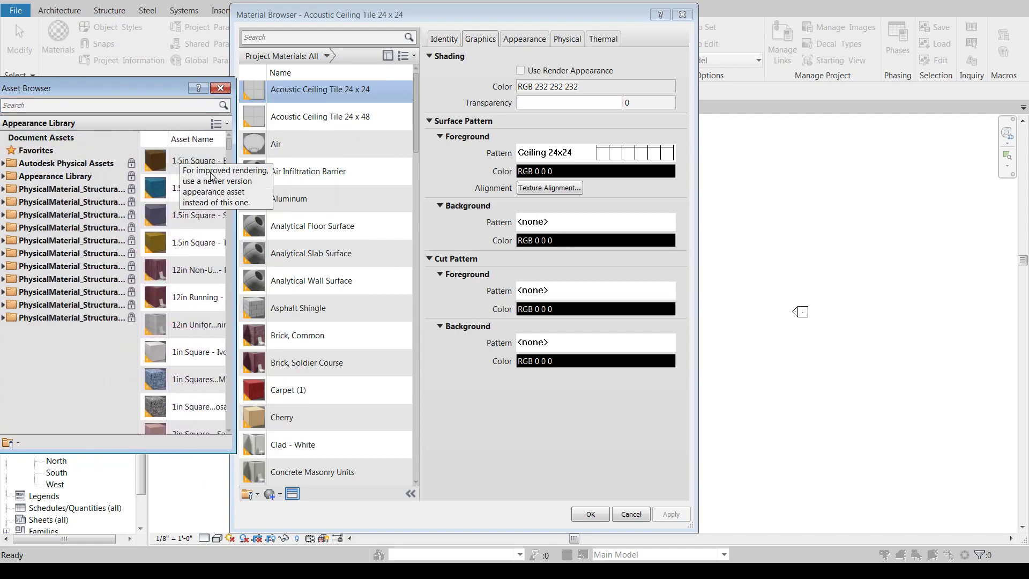
pyautogui.moveTo(386, 508)
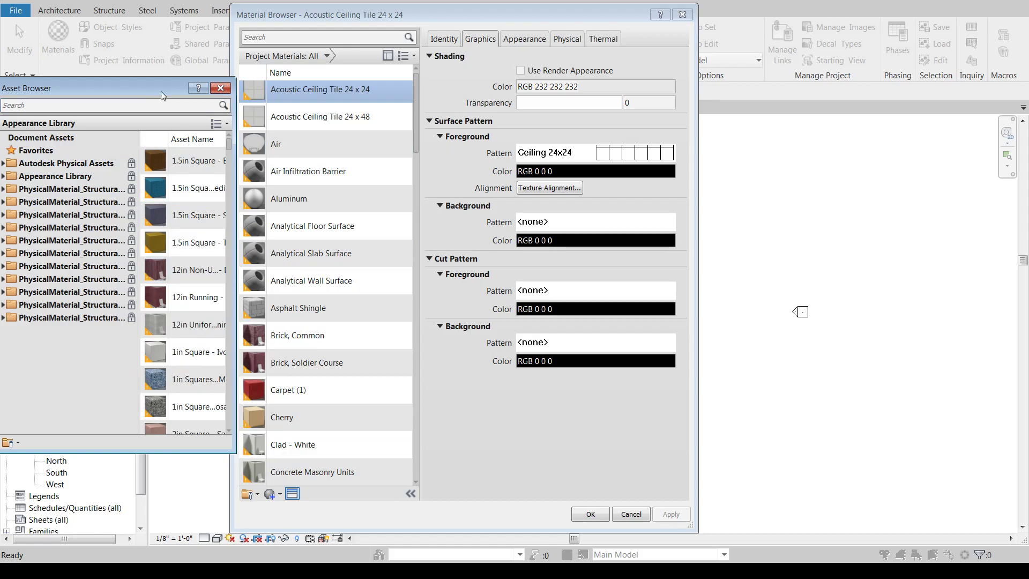
pyautogui.moveTo(161, 87); pyautogui.dragTo(146, 91)
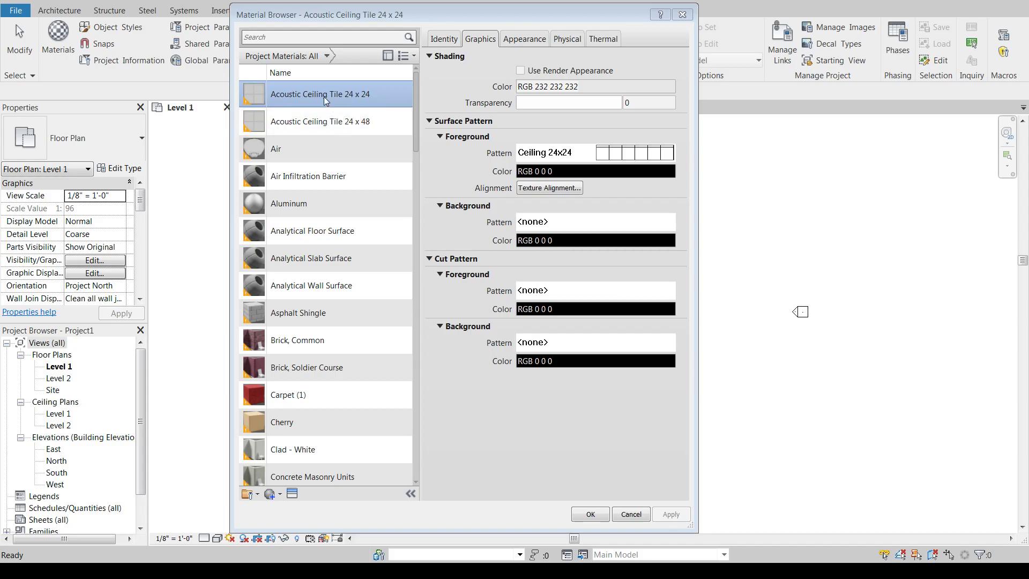
# Select Brick, Common and view its Identity tab: Common brick description, Masonry class.
pyautogui.click(296, 339)
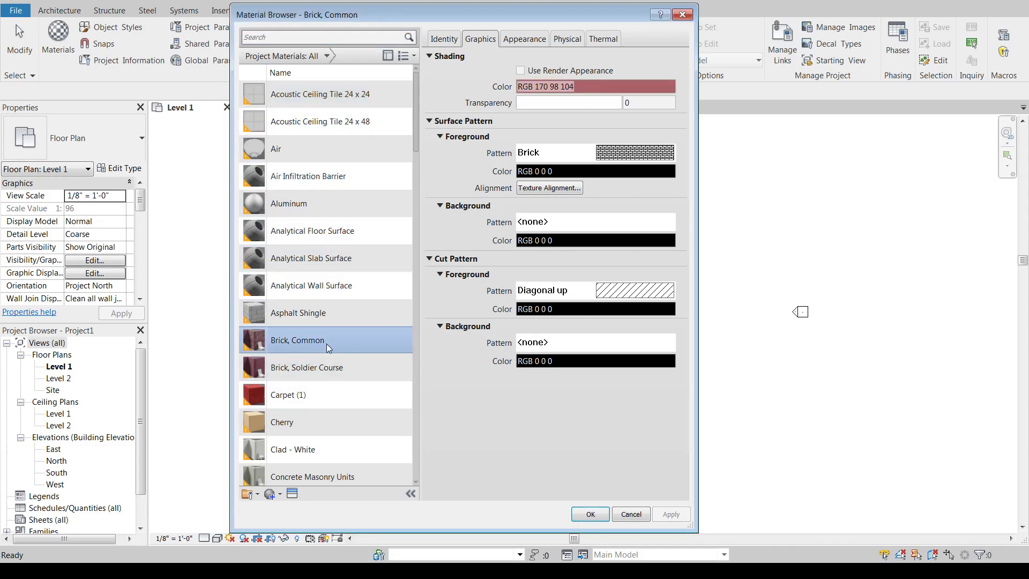
pyautogui.moveTo(481, 268)
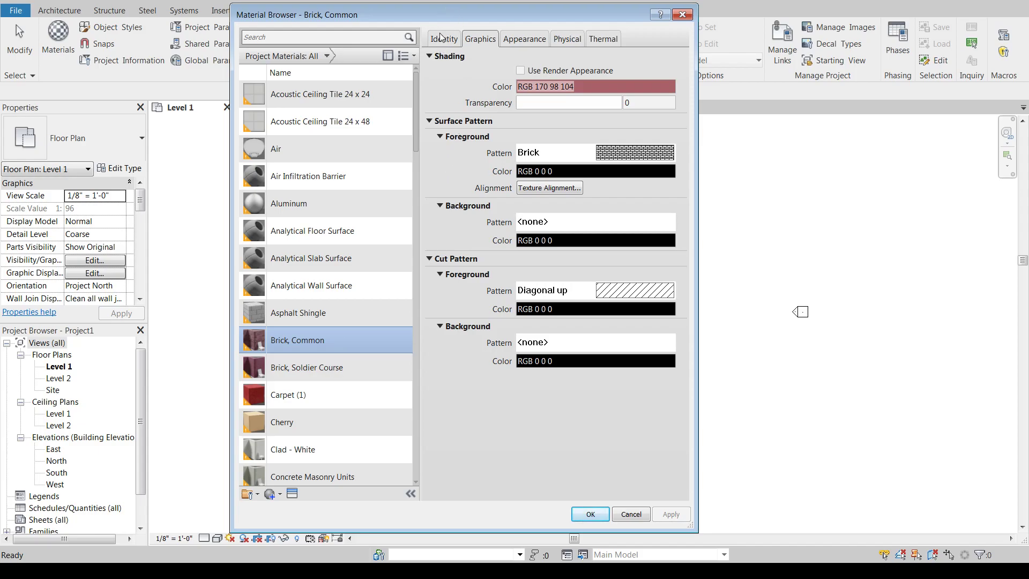
pyautogui.click(443, 38)
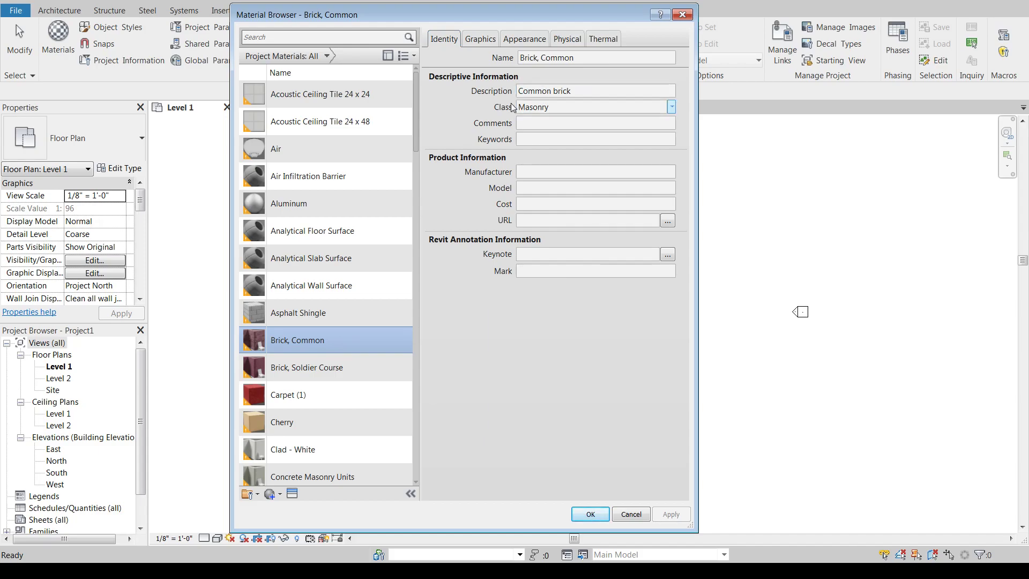
pyautogui.moveTo(306, 341)
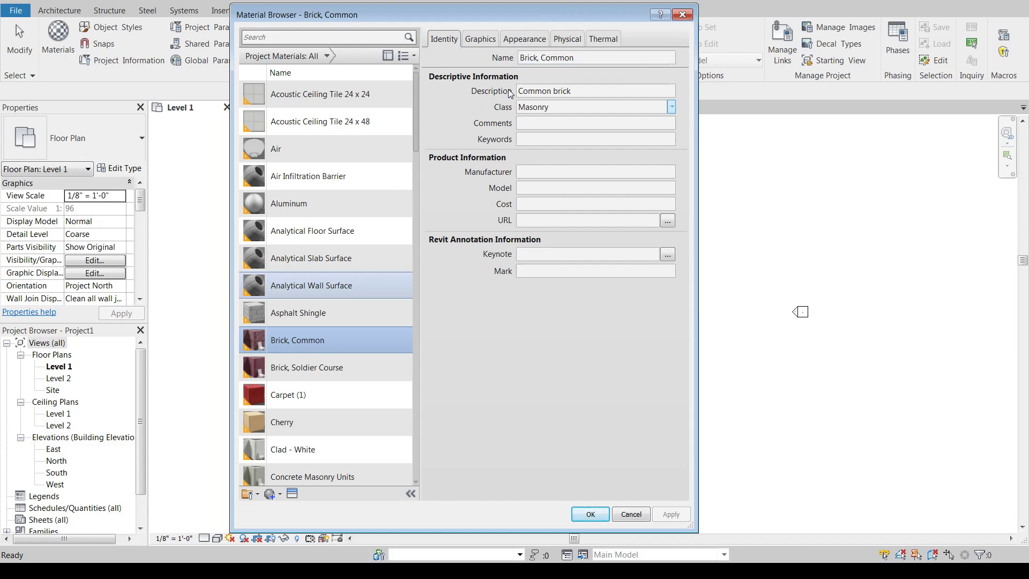
pyautogui.click(593, 122)
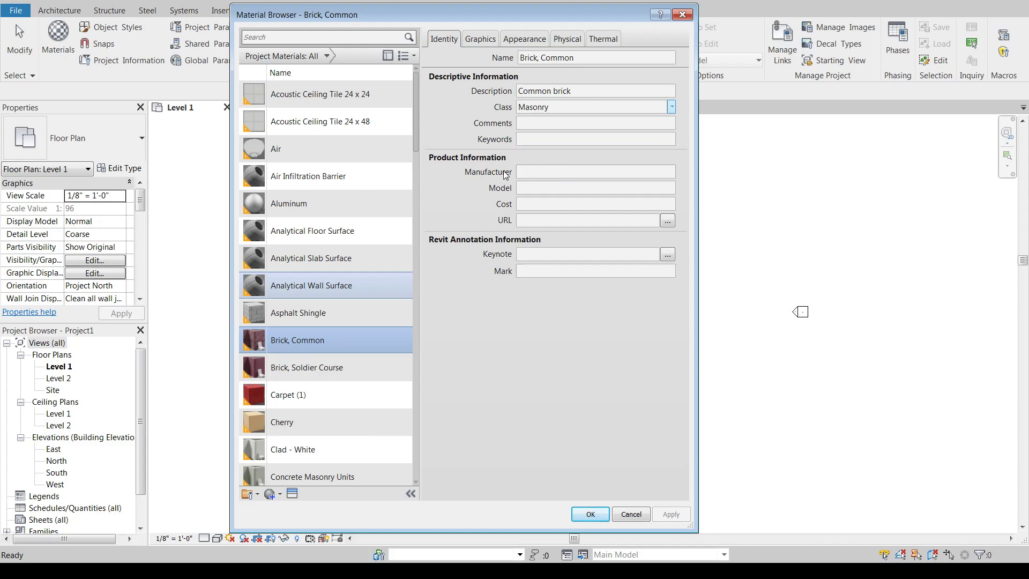
pyautogui.moveTo(407, 289)
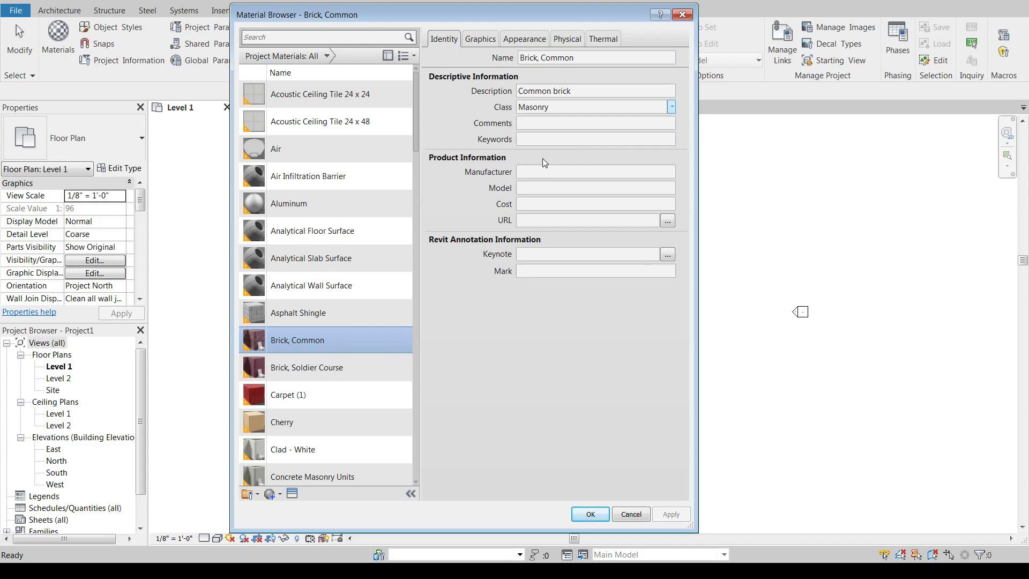
pyautogui.moveTo(517, 308)
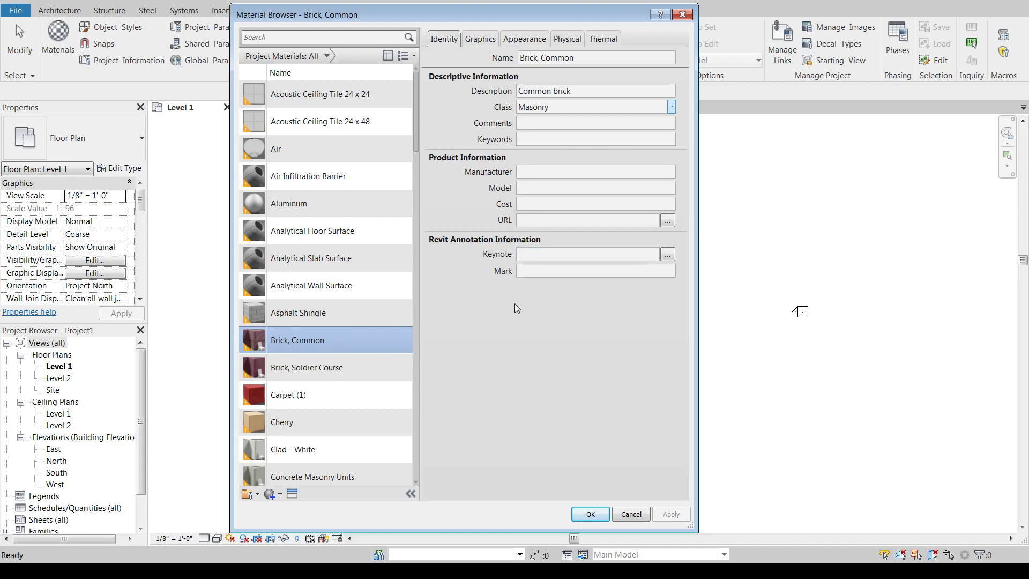
pyautogui.moveTo(490, 43)
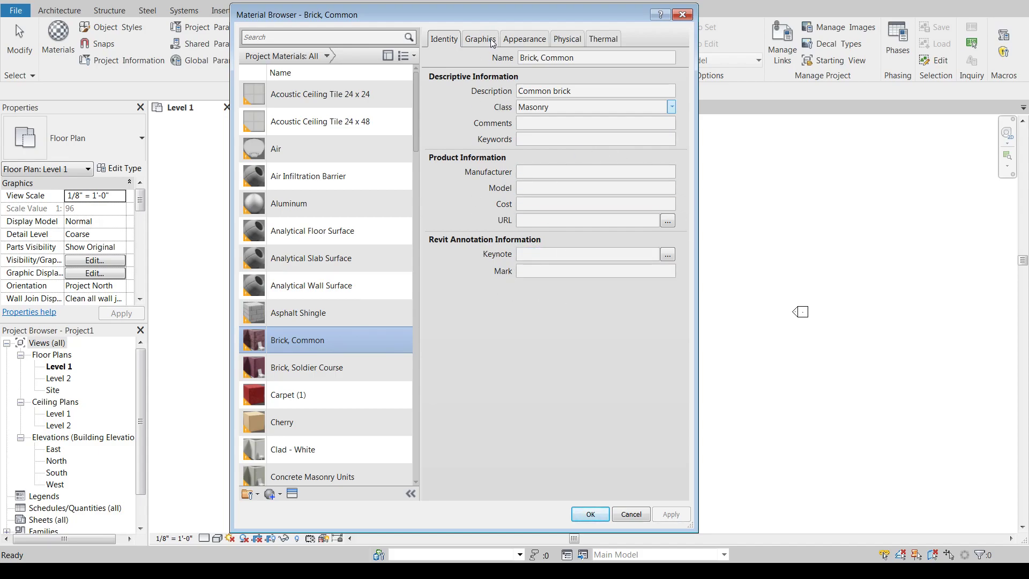
pyautogui.click(479, 39)
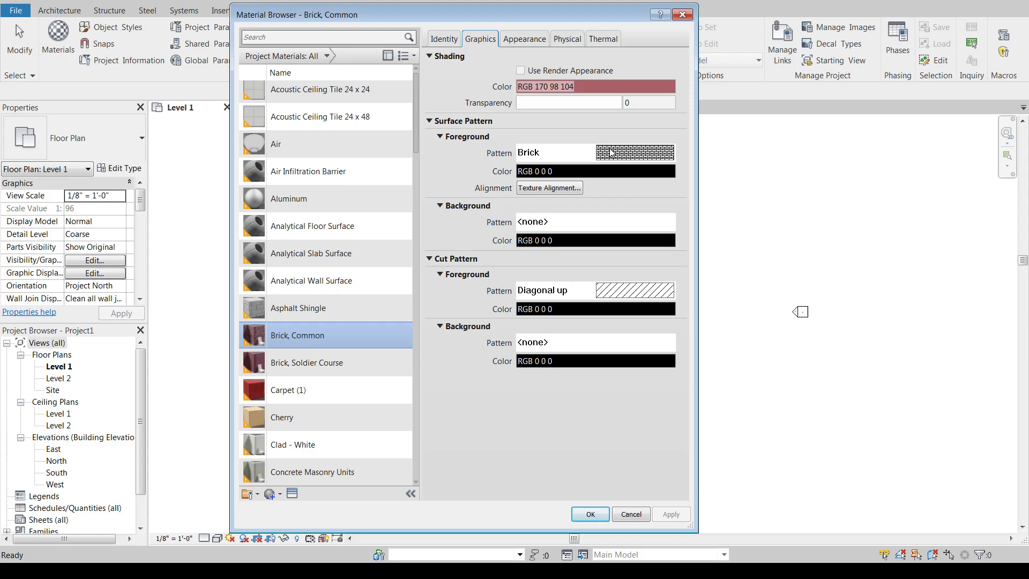
pyautogui.moveTo(620, 159)
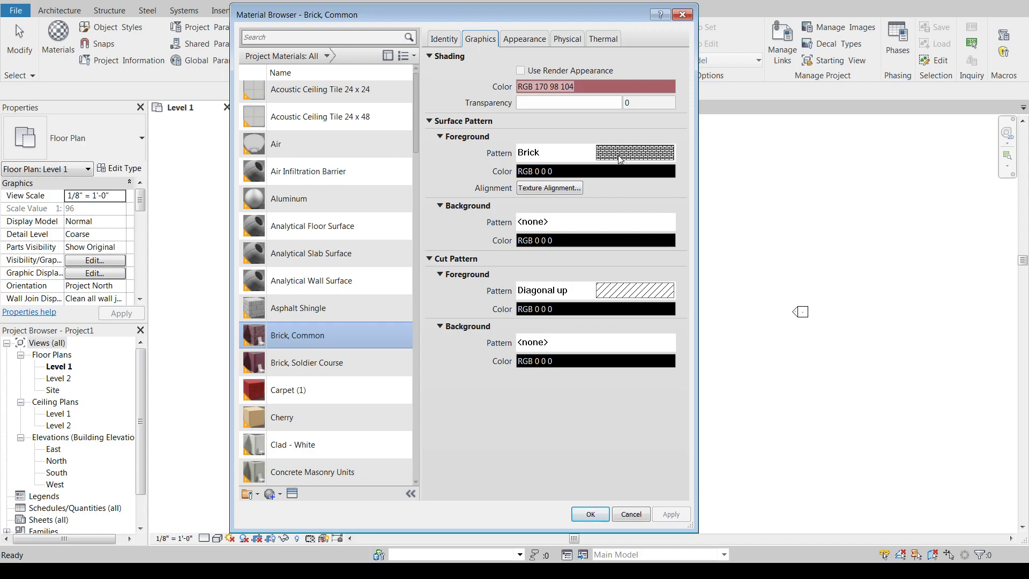
pyautogui.moveTo(583, 146)
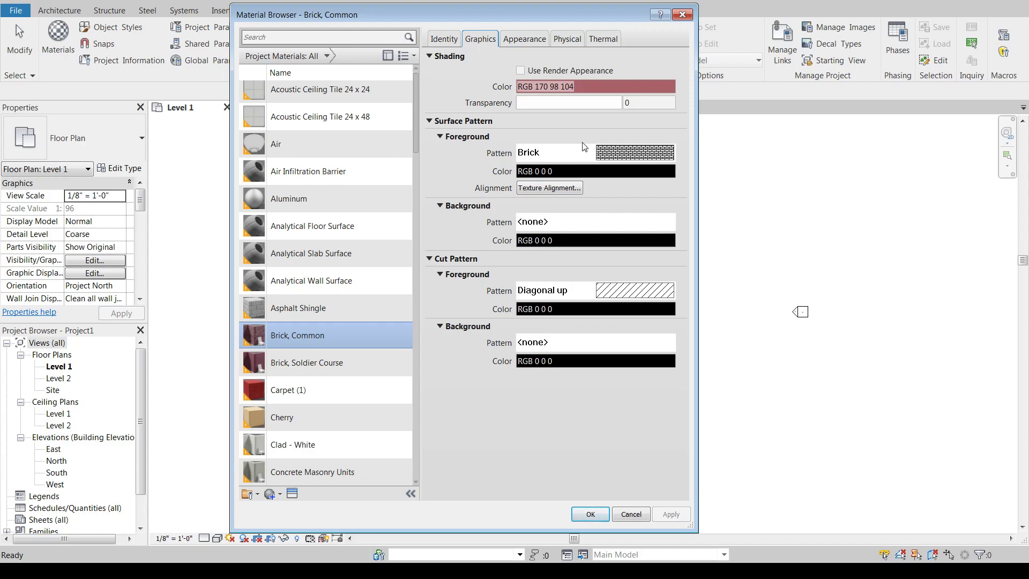
pyautogui.click(594, 171)
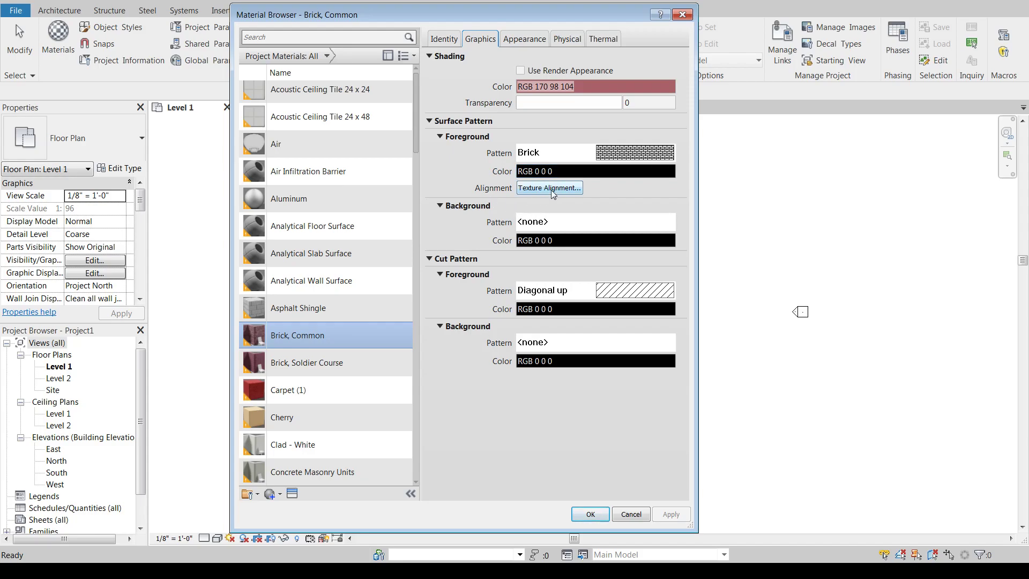
pyautogui.moveTo(475, 237)
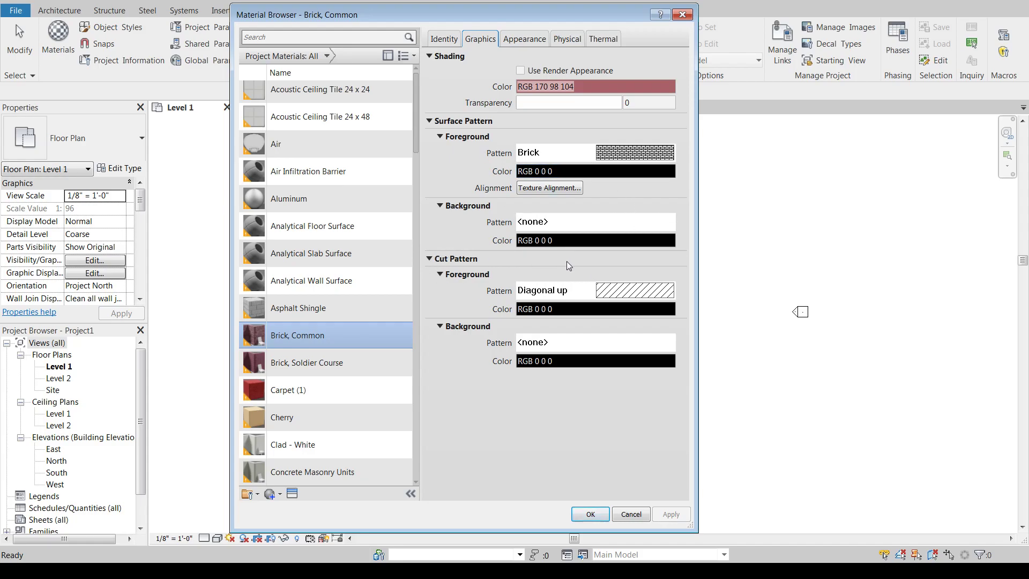
pyautogui.moveTo(459, 309)
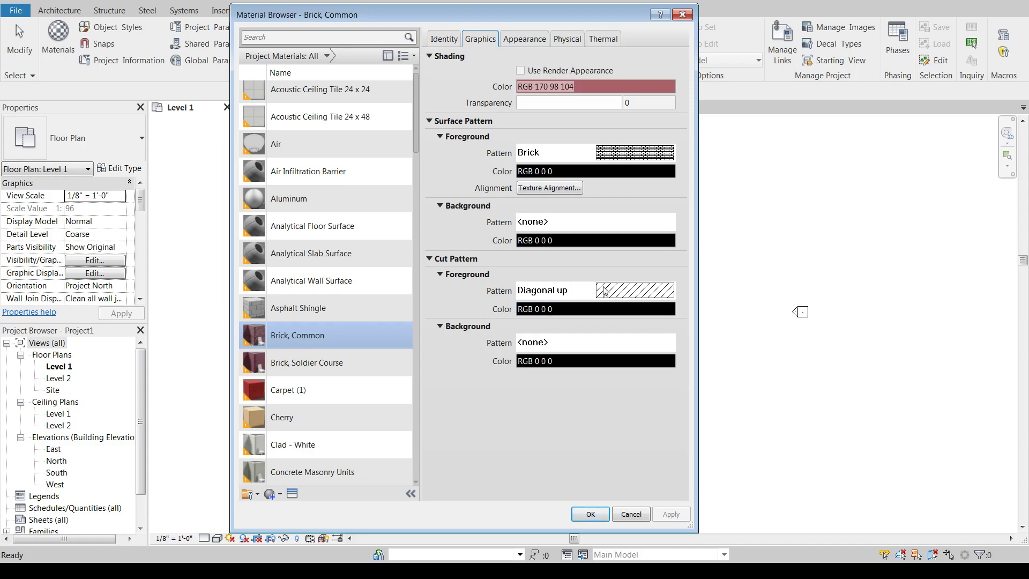
pyautogui.moveTo(649, 289)
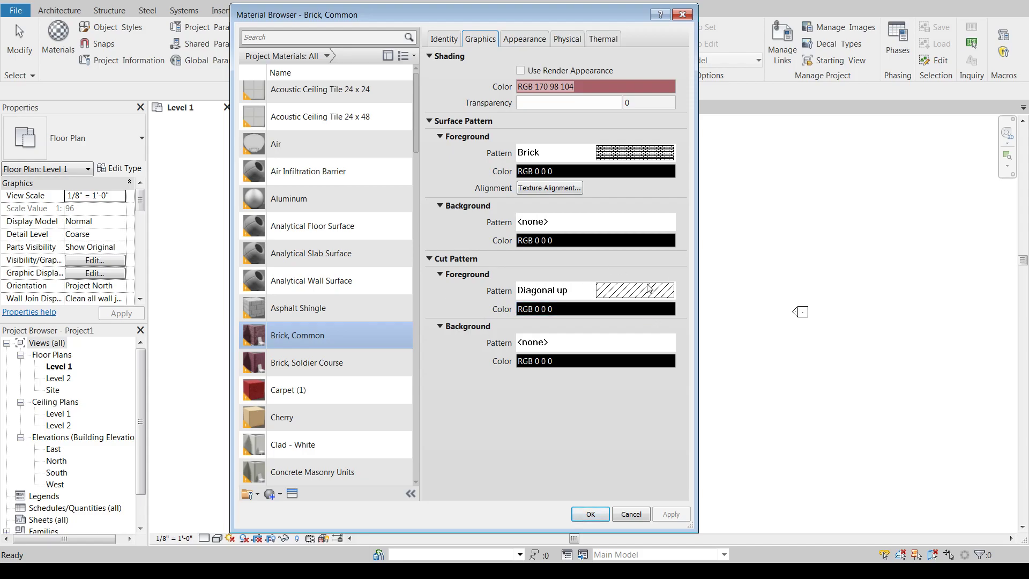
pyautogui.click(593, 309)
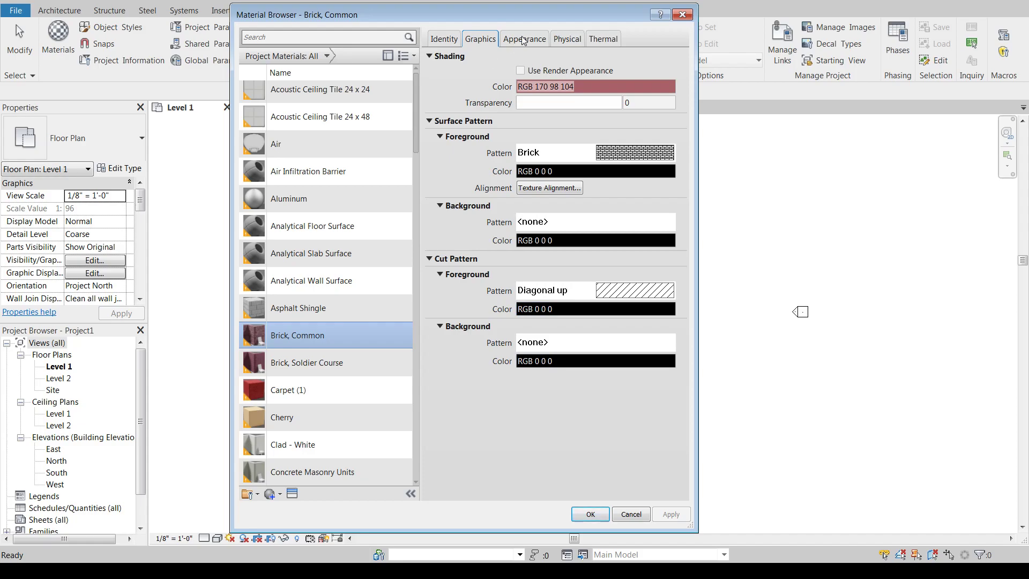
# Check Brick, Common's appearance, then expand Physical Information and Mechanical, showing density 121.73 lb/ft³.
pyautogui.click(523, 38)
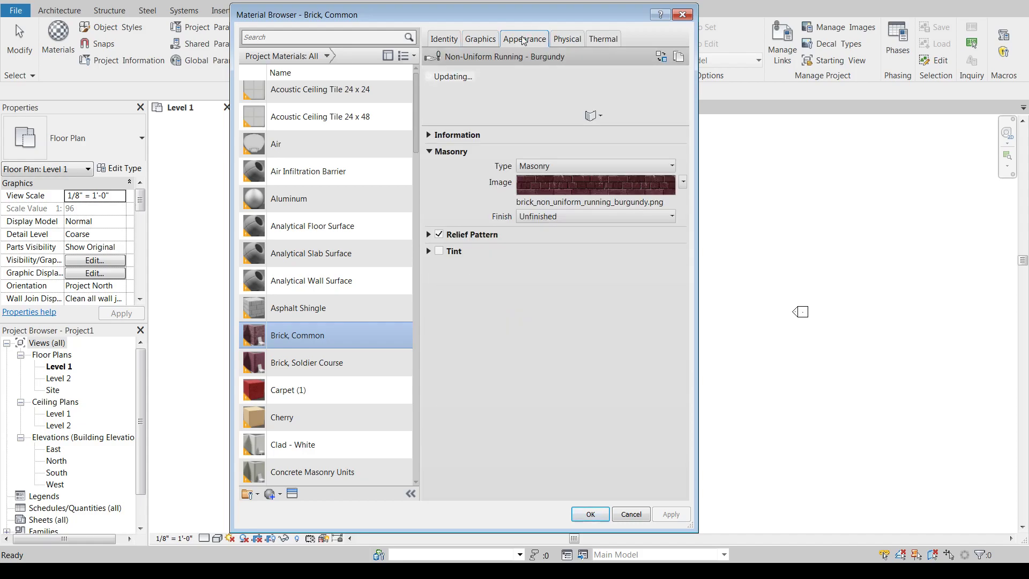
pyautogui.moveTo(495, 135)
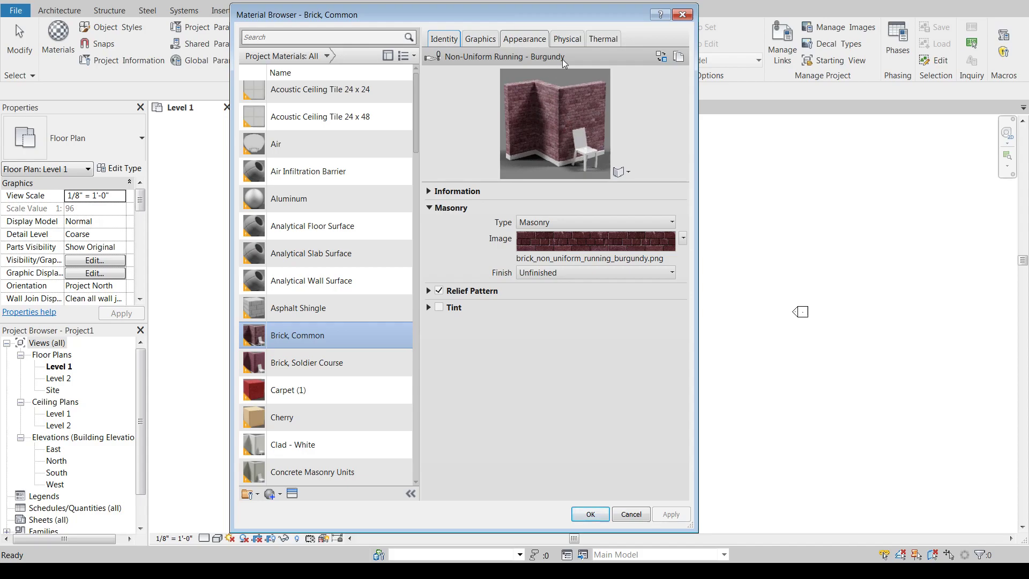
pyautogui.click(566, 39)
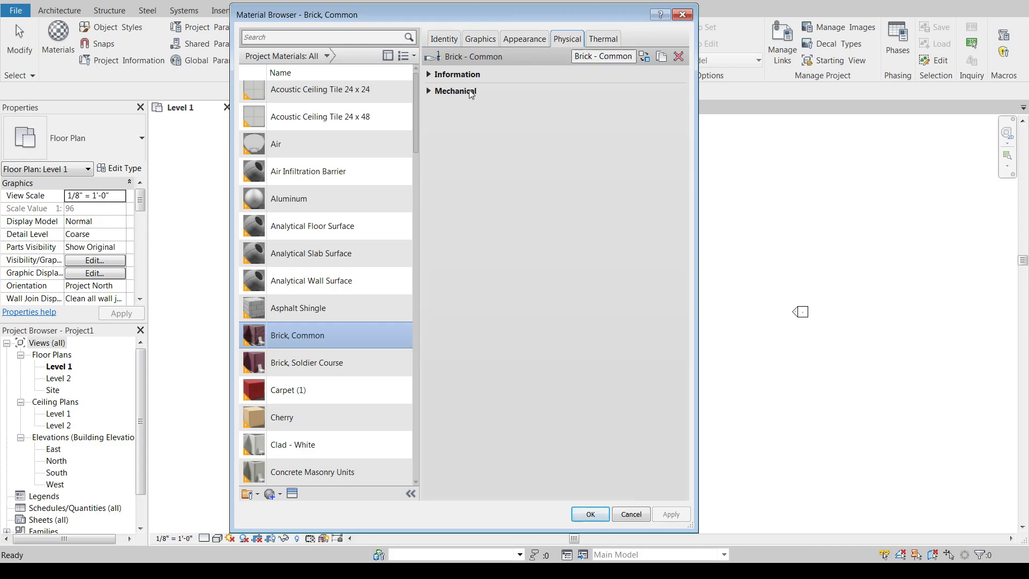
pyautogui.click(456, 73)
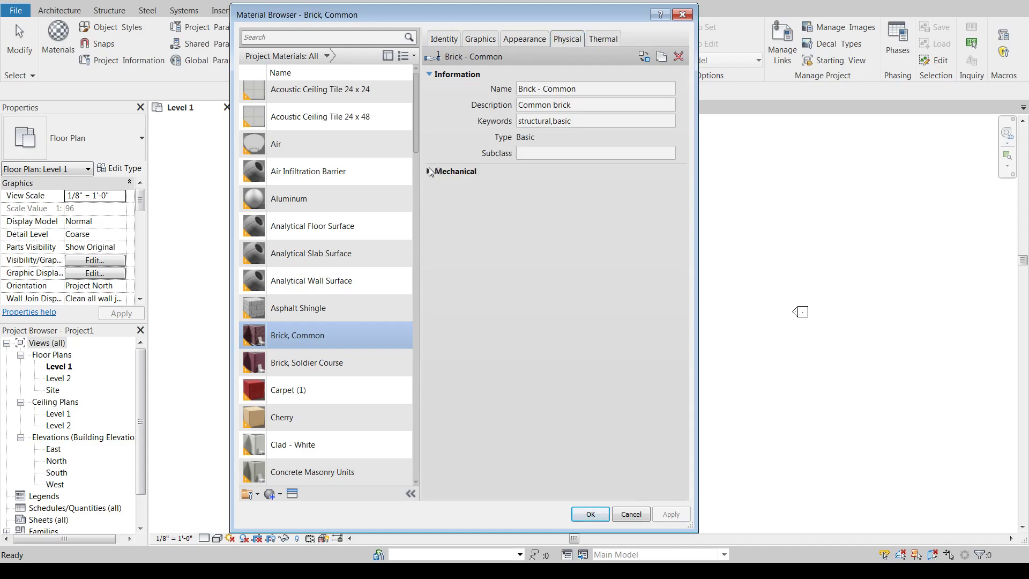
pyautogui.click(430, 171)
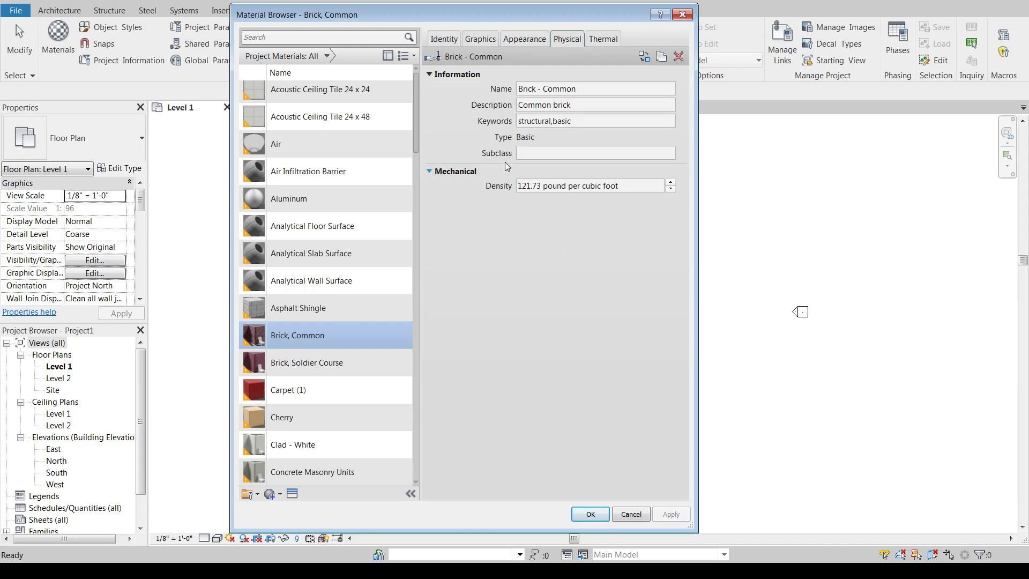
pyautogui.click(594, 153)
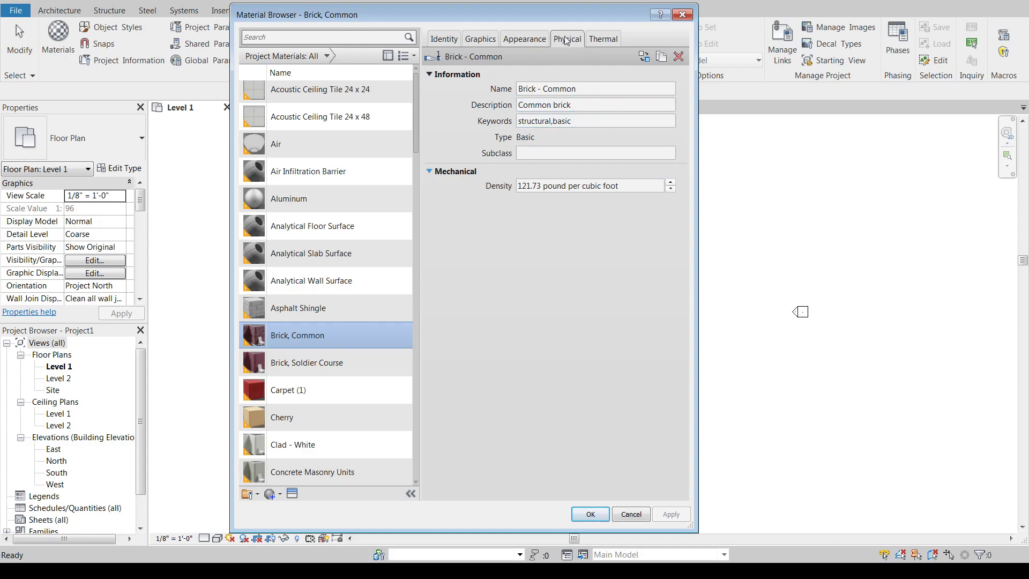
pyautogui.click(587, 186)
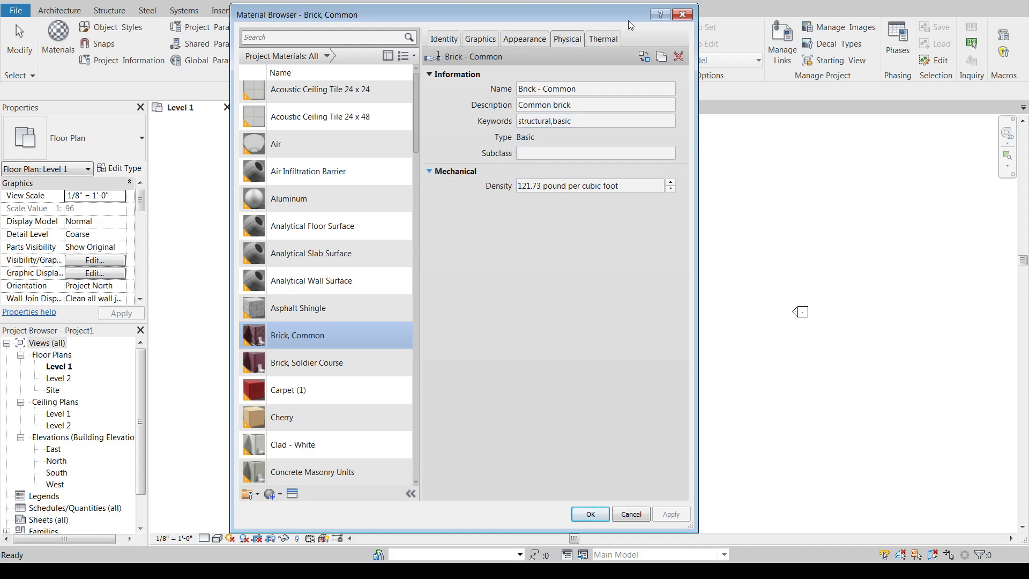
pyautogui.moveTo(601, 39)
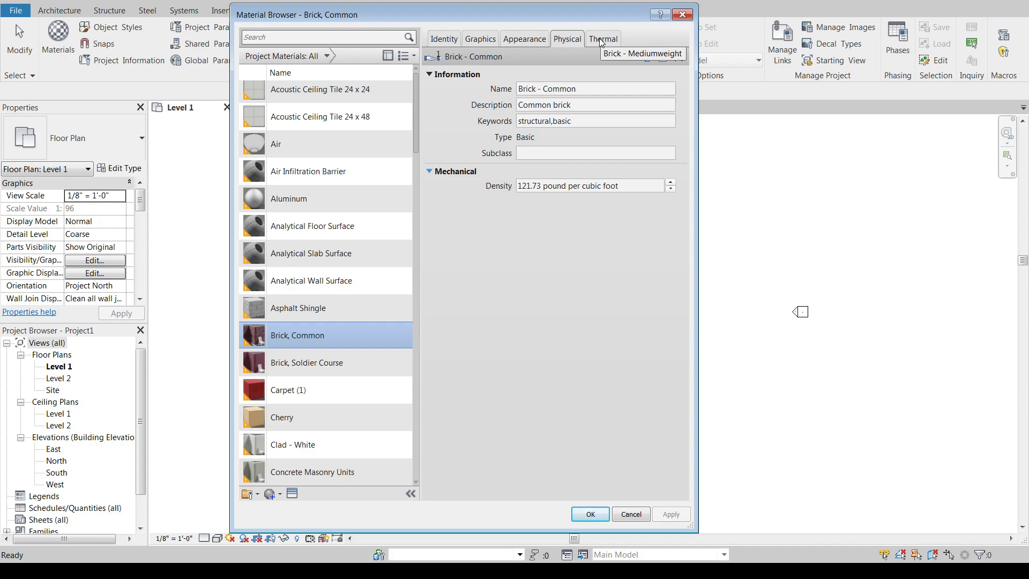
# Review Brick, Common's Mediumweight thermal properties, then return to its Graphics tab.
pyautogui.click(601, 38)
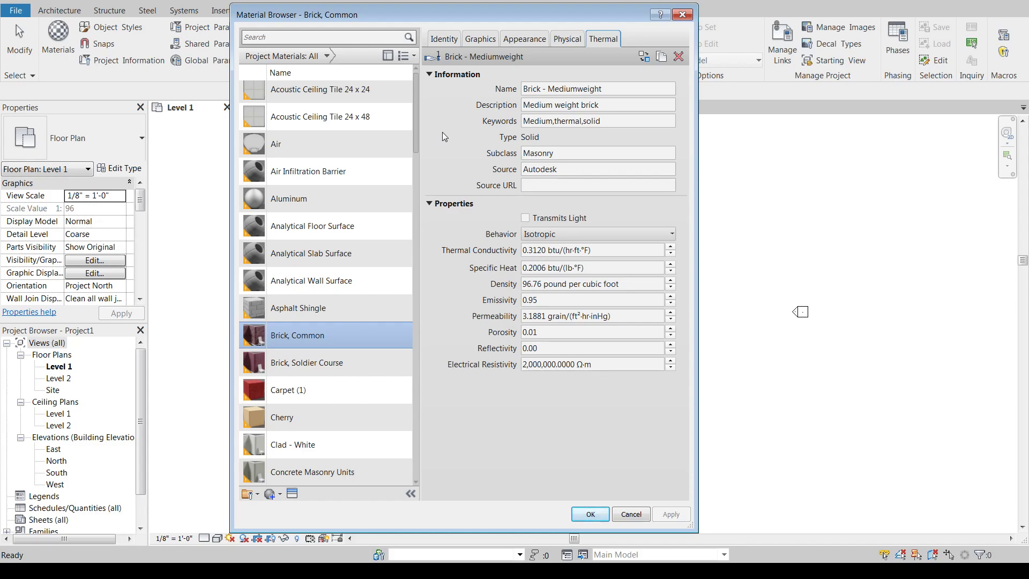
pyautogui.moveTo(484, 64)
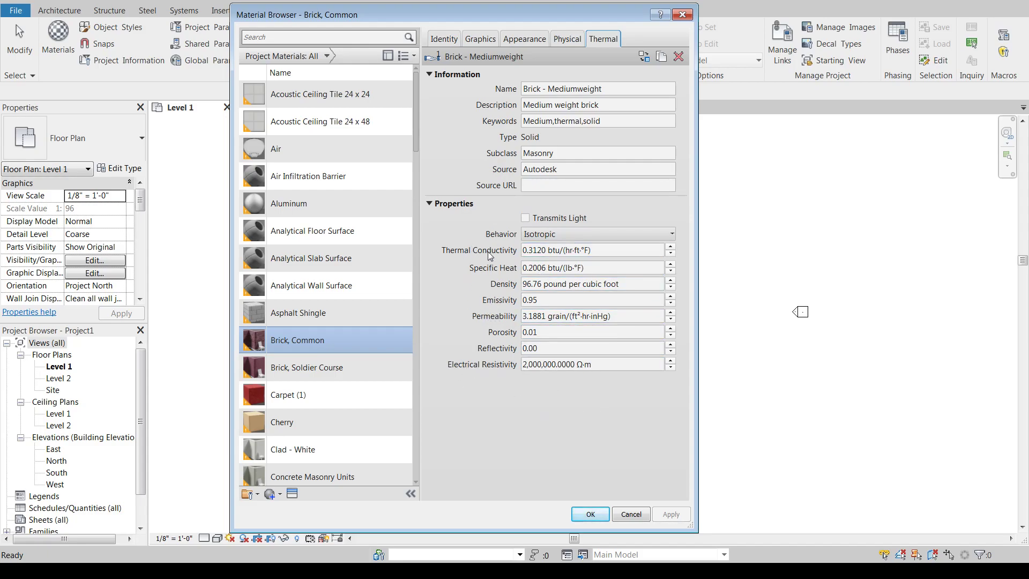
pyautogui.moveTo(464, 360)
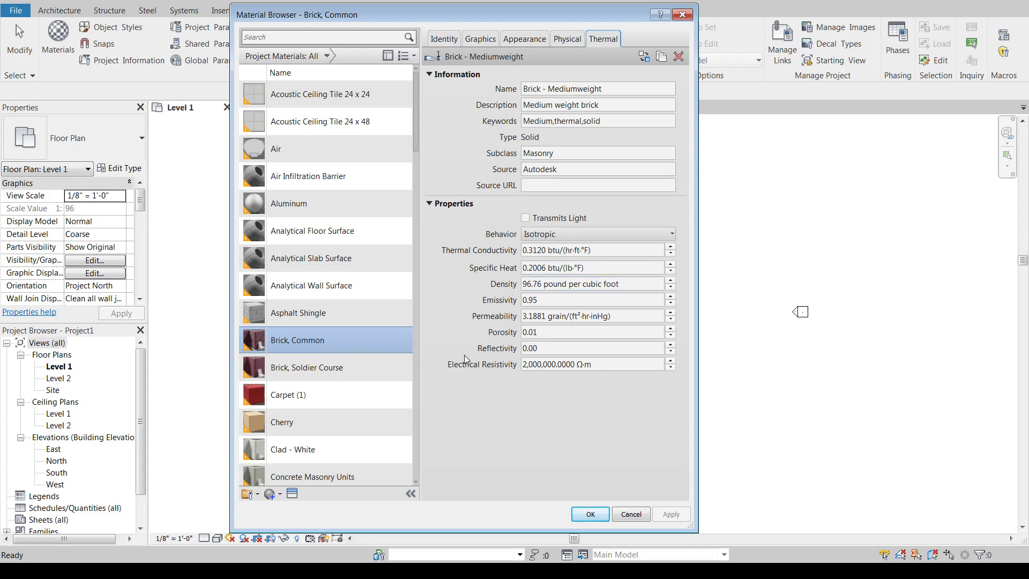
pyautogui.click(597, 184)
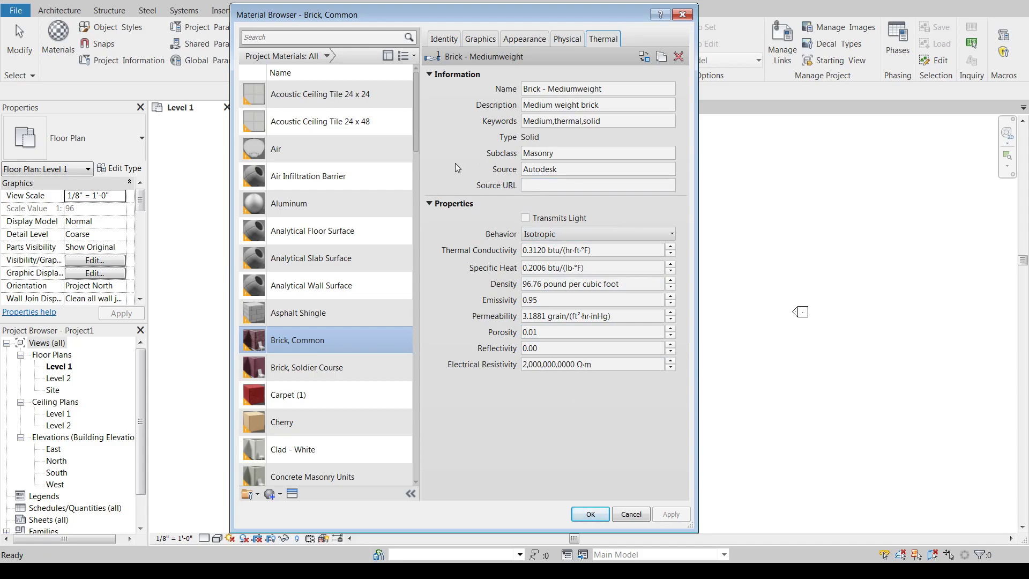
pyautogui.click(591, 267)
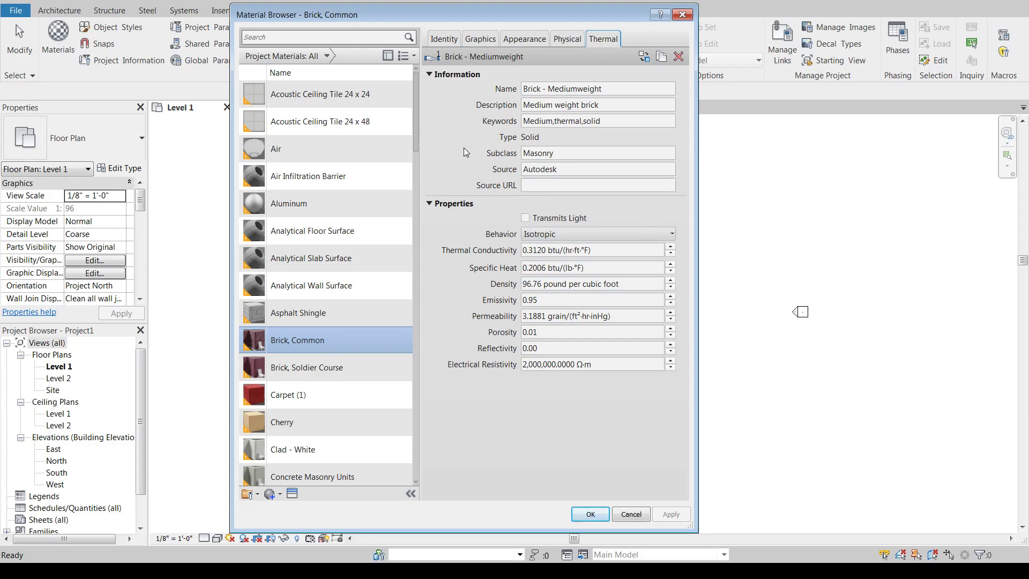
pyautogui.moveTo(462, 139)
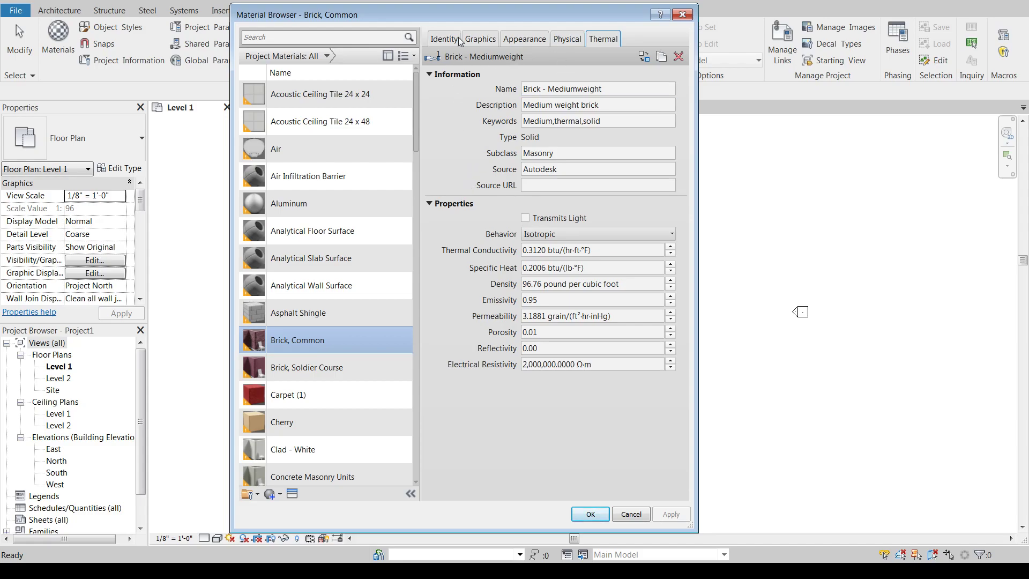
pyautogui.click(479, 38)
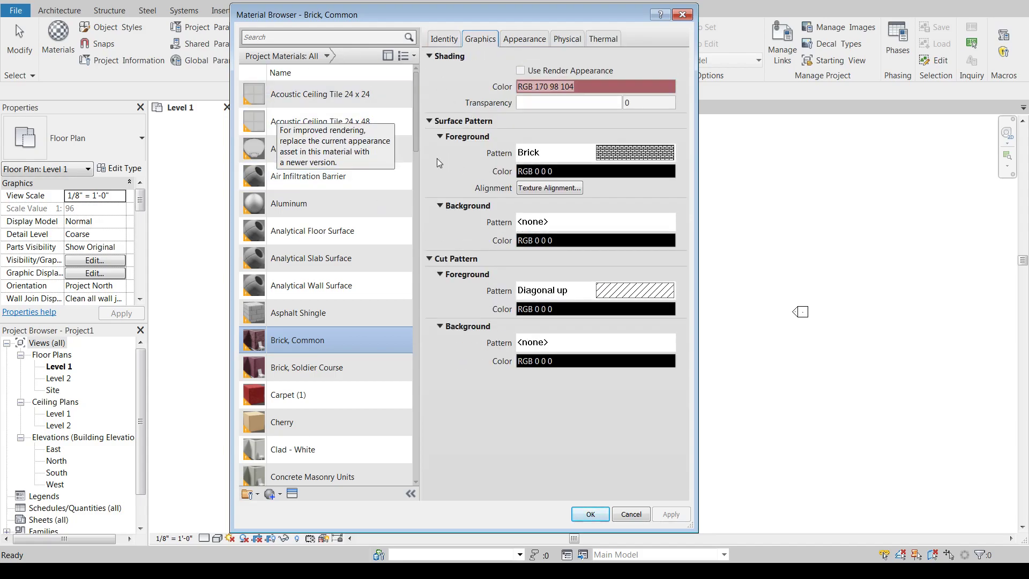